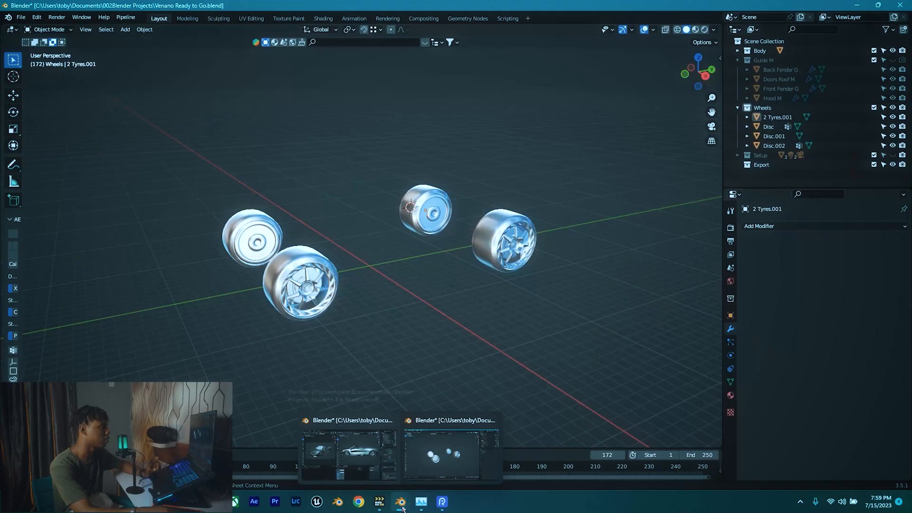
# Check the wheel naming convention in the McLaren reference file and return to the Veneno file.
pyautogui.click(349, 451)
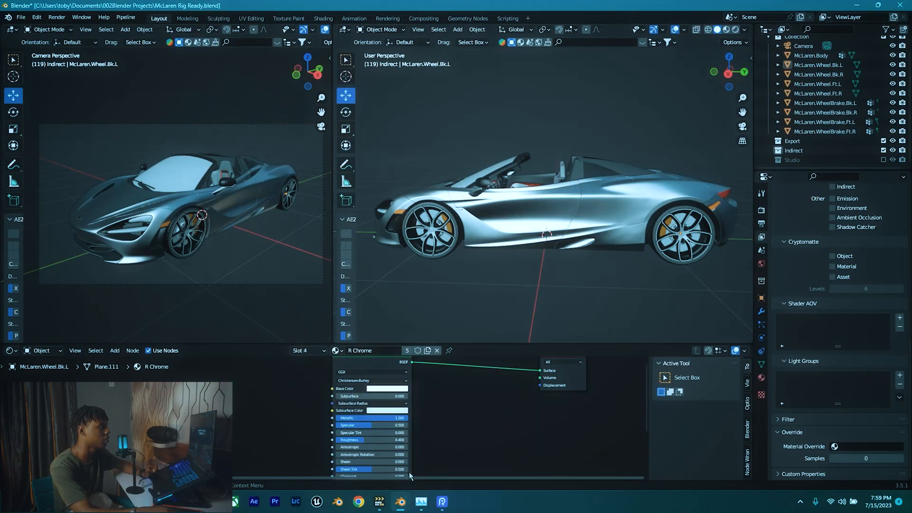
pyautogui.scroll(3)
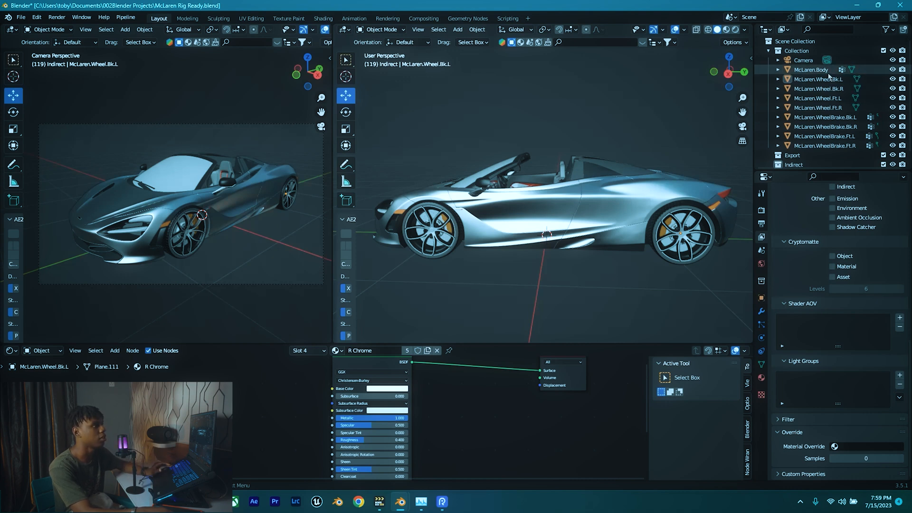
pyautogui.moveTo(402, 502)
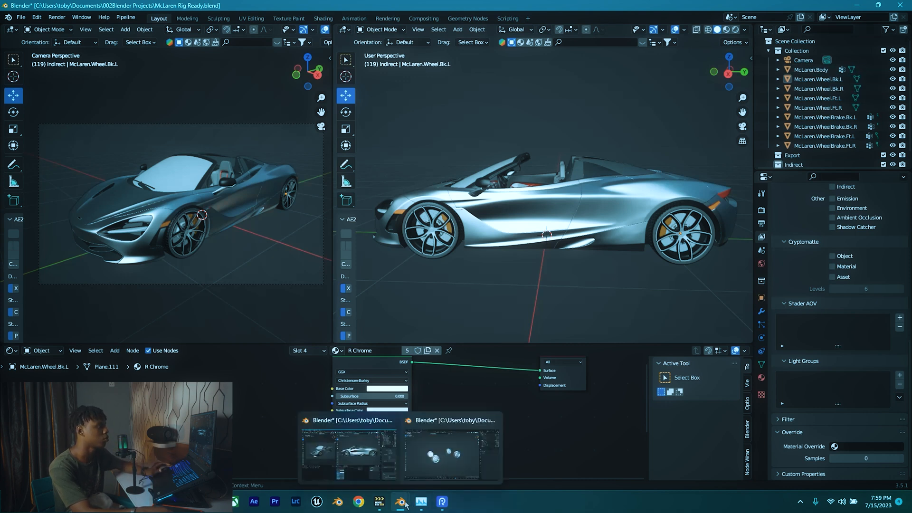
pyautogui.click(451, 453)
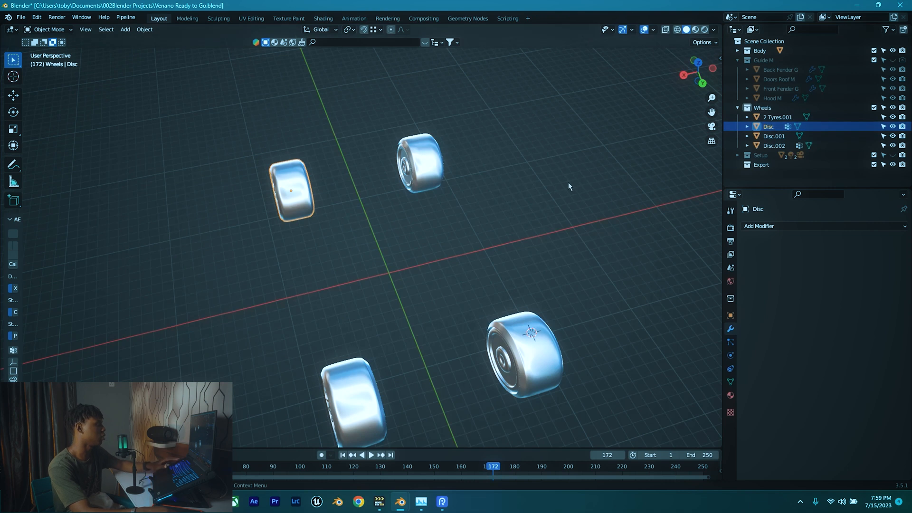
# Rename the Disc wheel object to Veneno.Wheel.Ft.L.
pyautogui.doubleClick(768, 126)
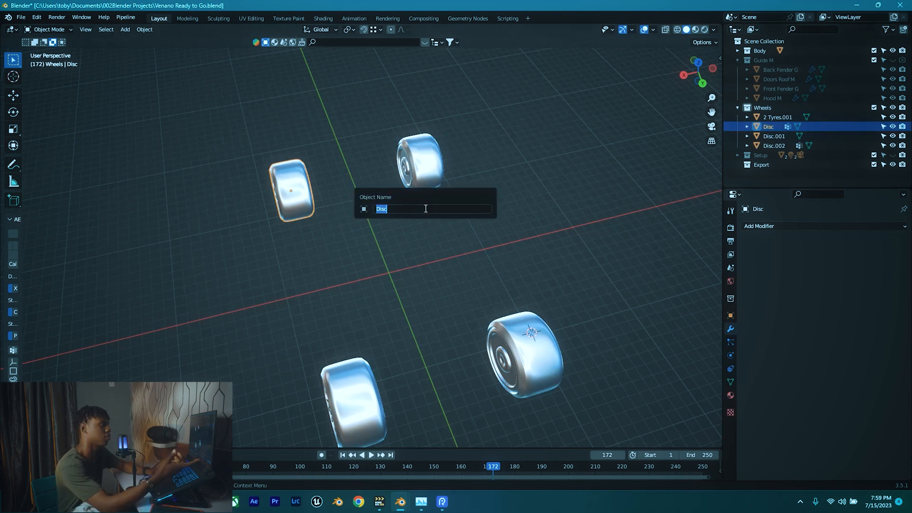
pyautogui.write('Veneno')
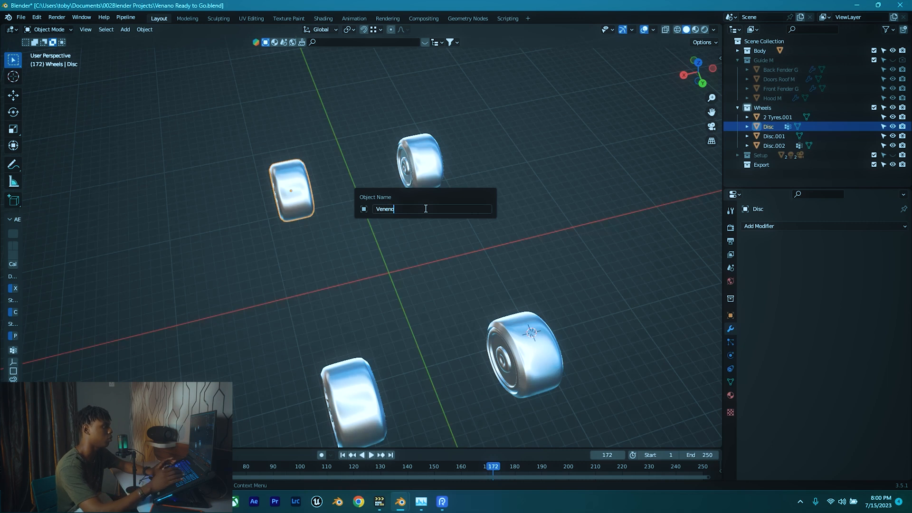
pyautogui.write('.')
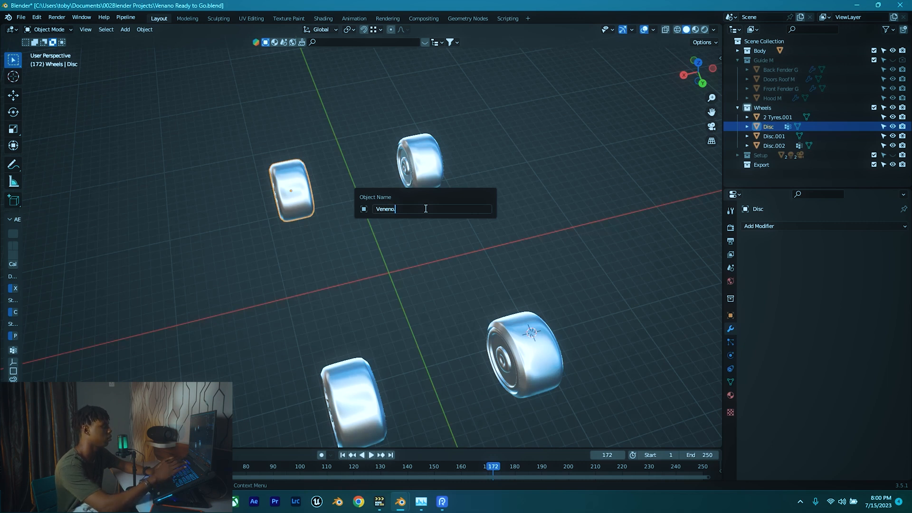
pyautogui.write('.Whe')
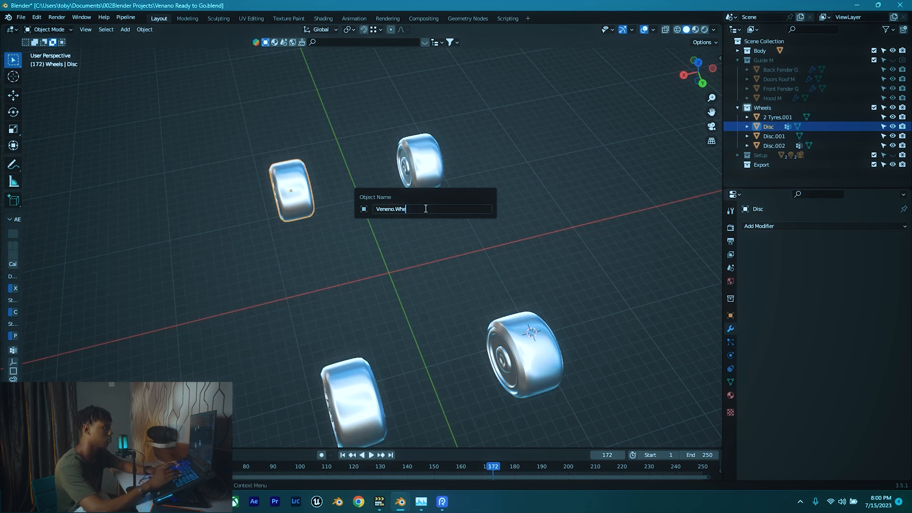
pyautogui.write('eel')
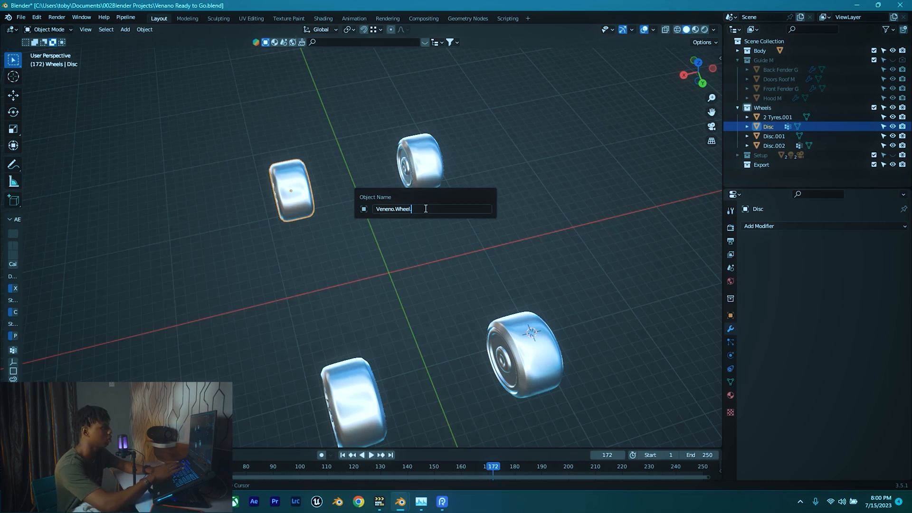
pyautogui.write('.Ft.L')
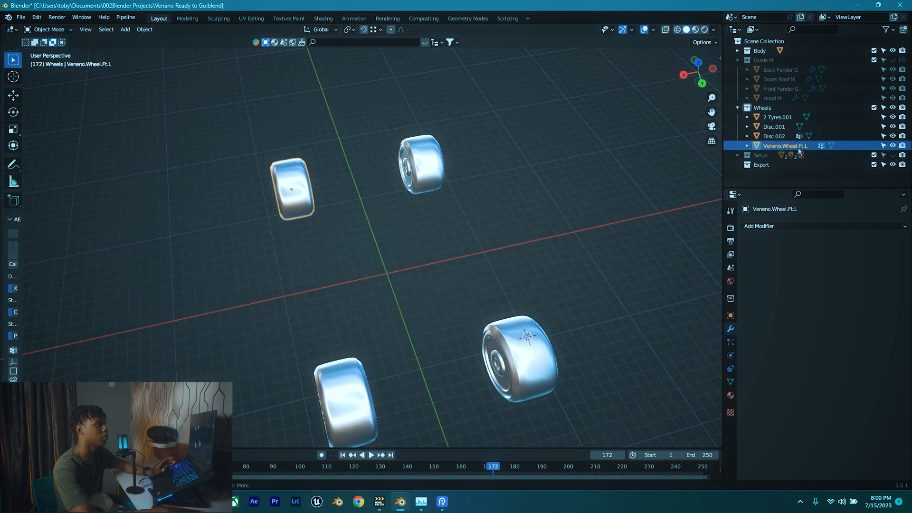
# Rename the Disc.001 wheel object to Veneno.Wheel.Ft.R.
pyautogui.doubleClick(785, 146)
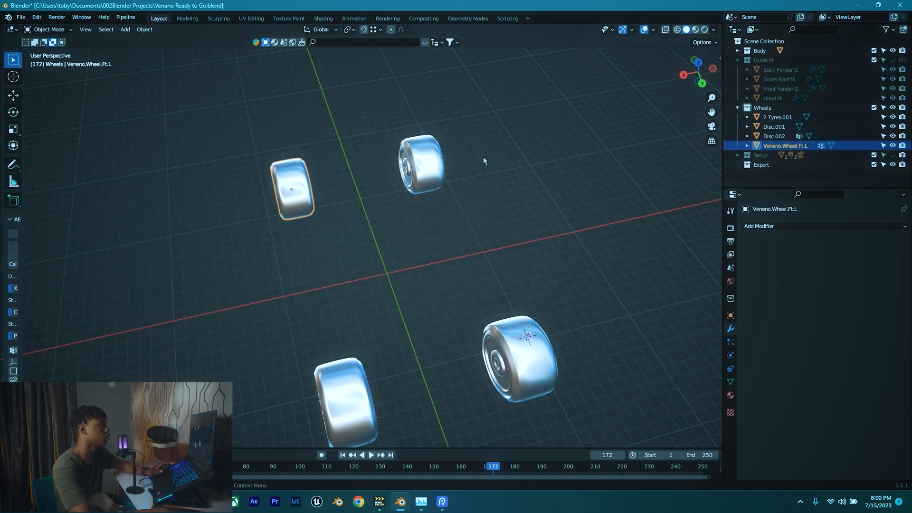
pyautogui.doubleClick(773, 127)
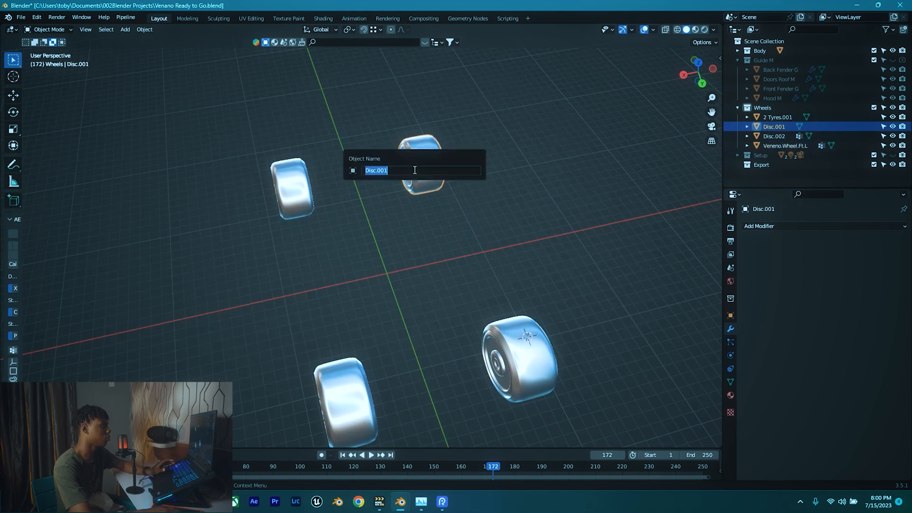
pyautogui.write('Veneno.Wheel.Ft.L')
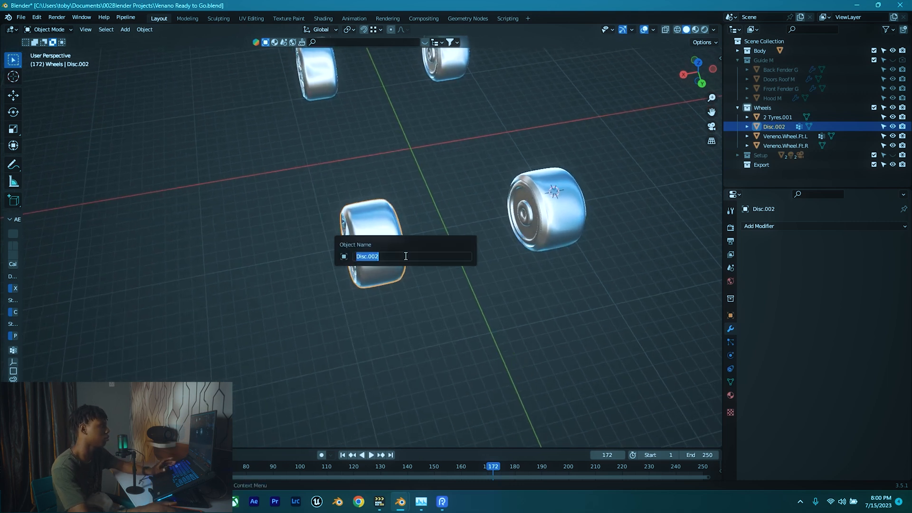
# Rename the Disc.002 wheel object to Veneno.Wheel.Bk.L.
pyautogui.write('Veneno.Wheel.Ft.L')
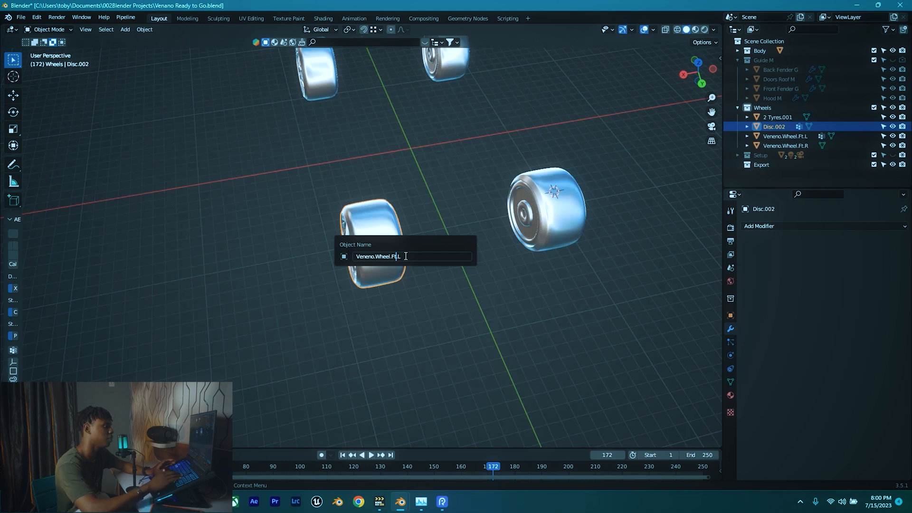
pyautogui.press('Backspace')
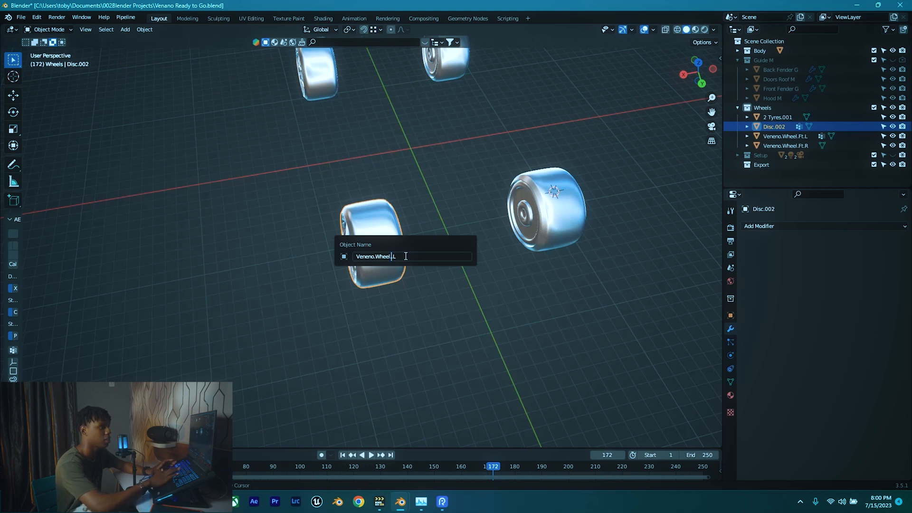
pyautogui.write('N.')
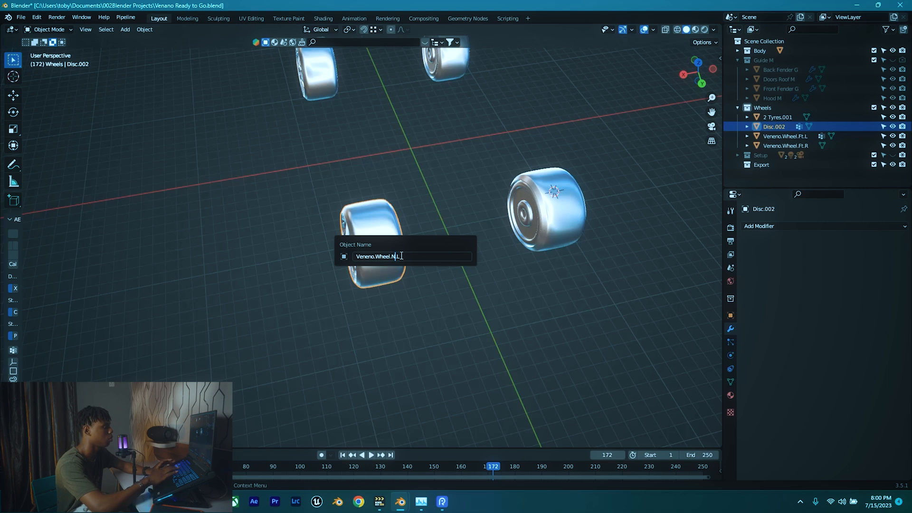
pyautogui.press('Backspace')
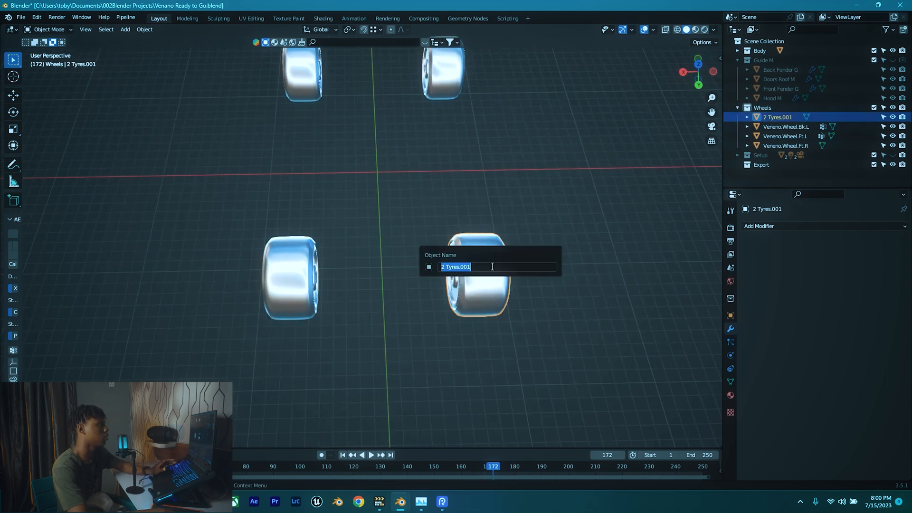
# Rename the 2 Tyres.001 wheel object to Veneno.Wheel.Bk.R.
pyautogui.write('Veneno.Wheel.Ft.L')
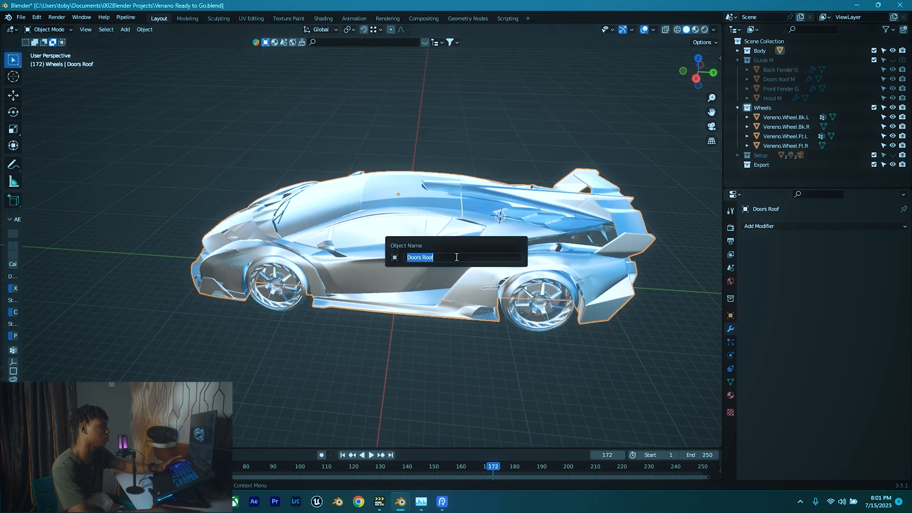
# Rename the Doors Roof body object to Veneno.Body.
pyautogui.write('Veneno')
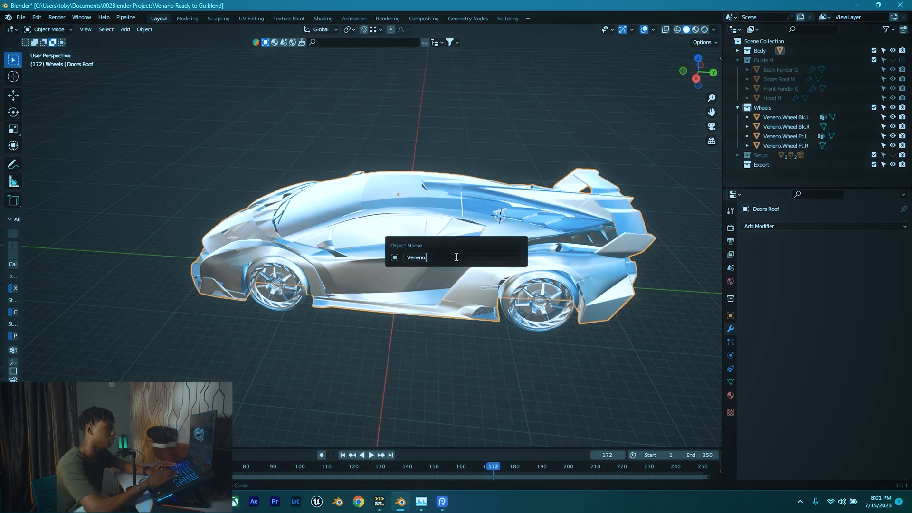
pyautogui.write('Body')
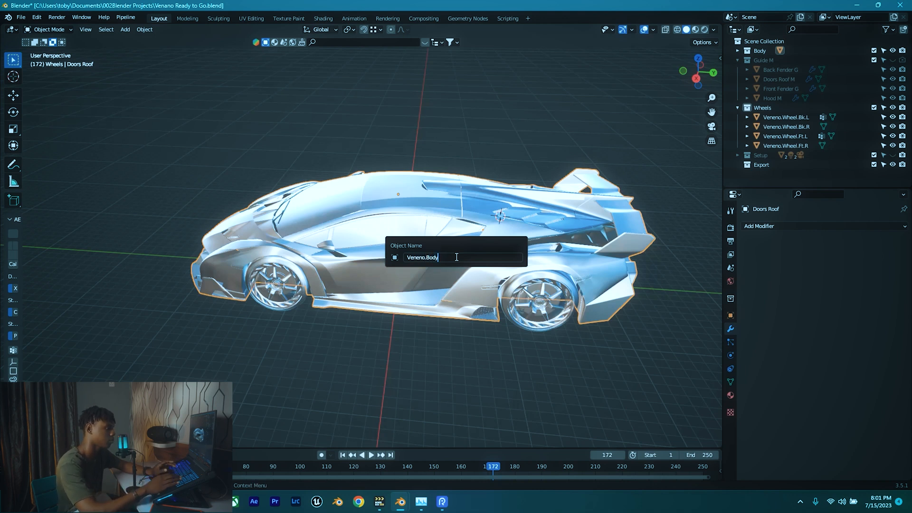